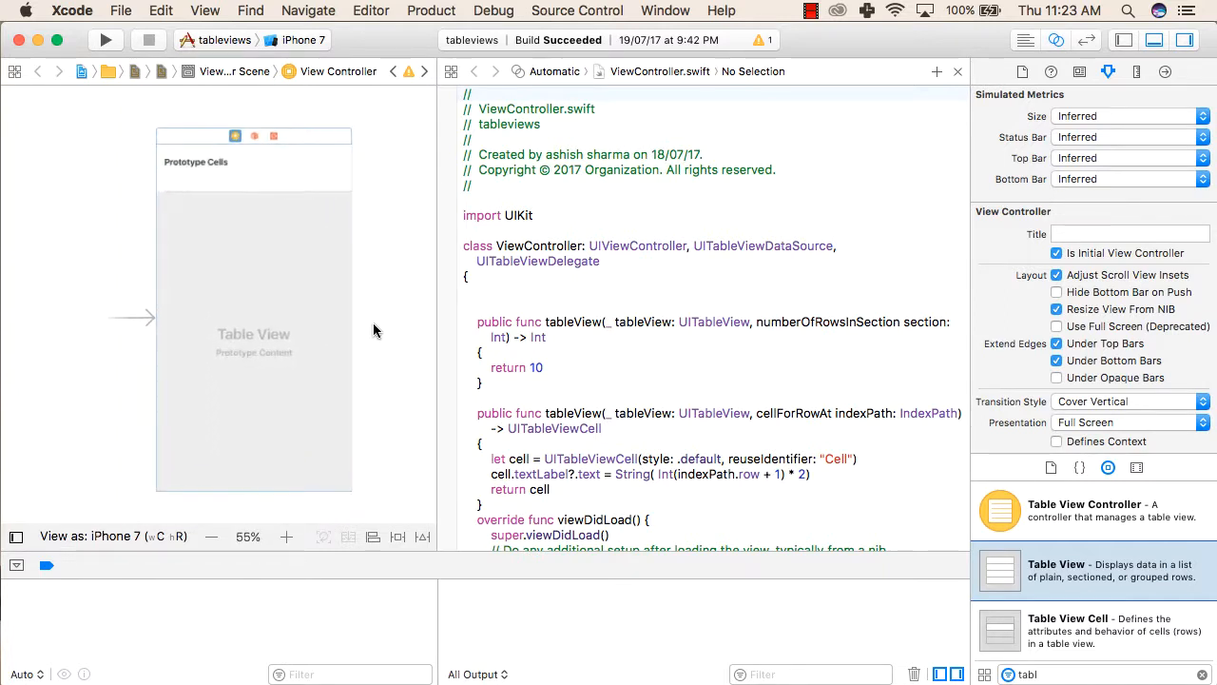
# - Place a Table View from the Object Library onto the view controller scene in Main.storyboard
pyautogui.click(286, 536)
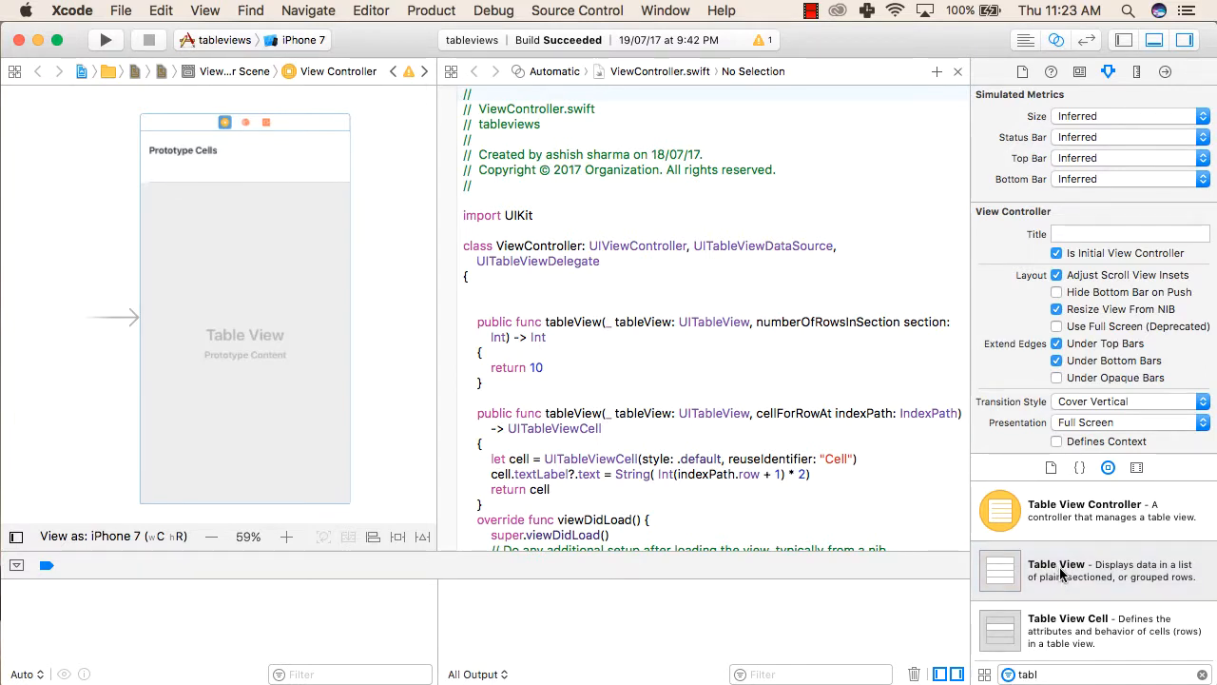
pyautogui.moveTo(244, 306)
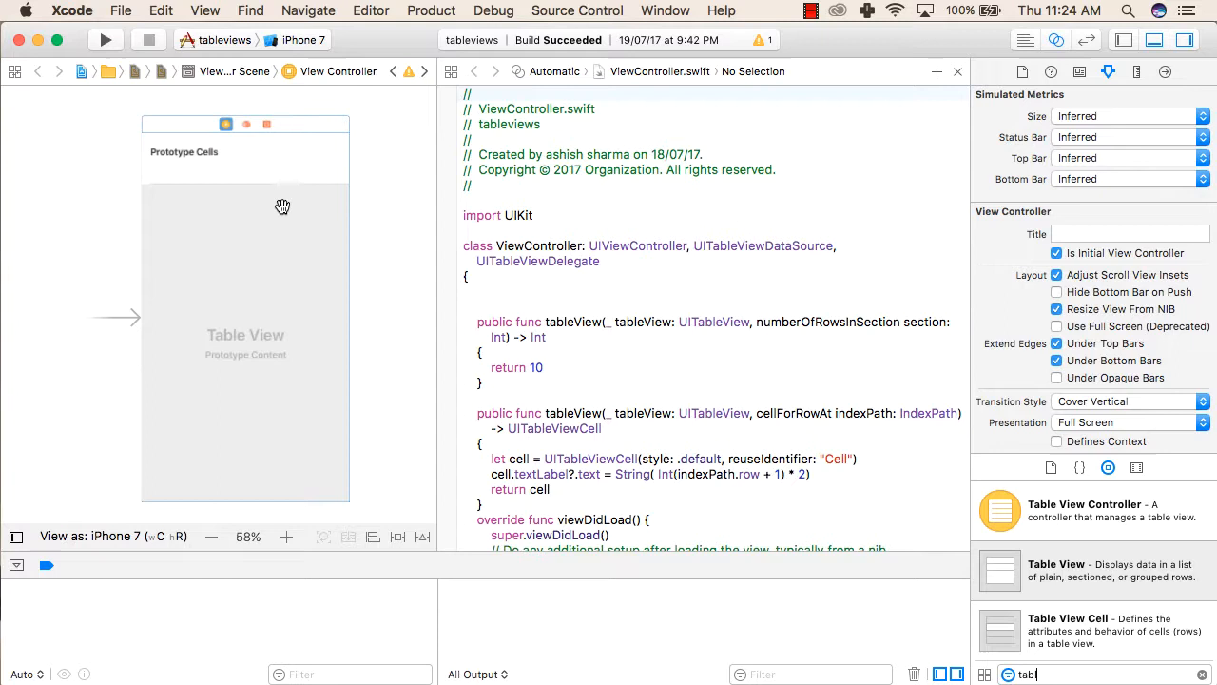
pyautogui.moveTo(228, 308)
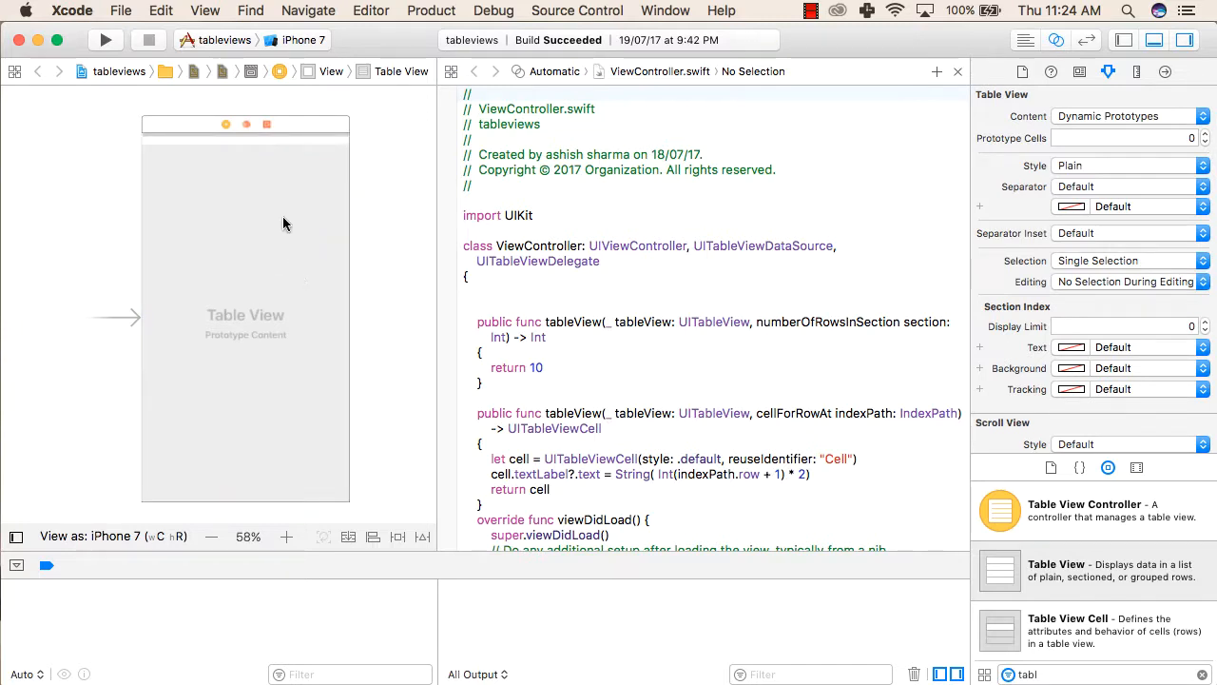
pyautogui.moveTo(1080, 137)
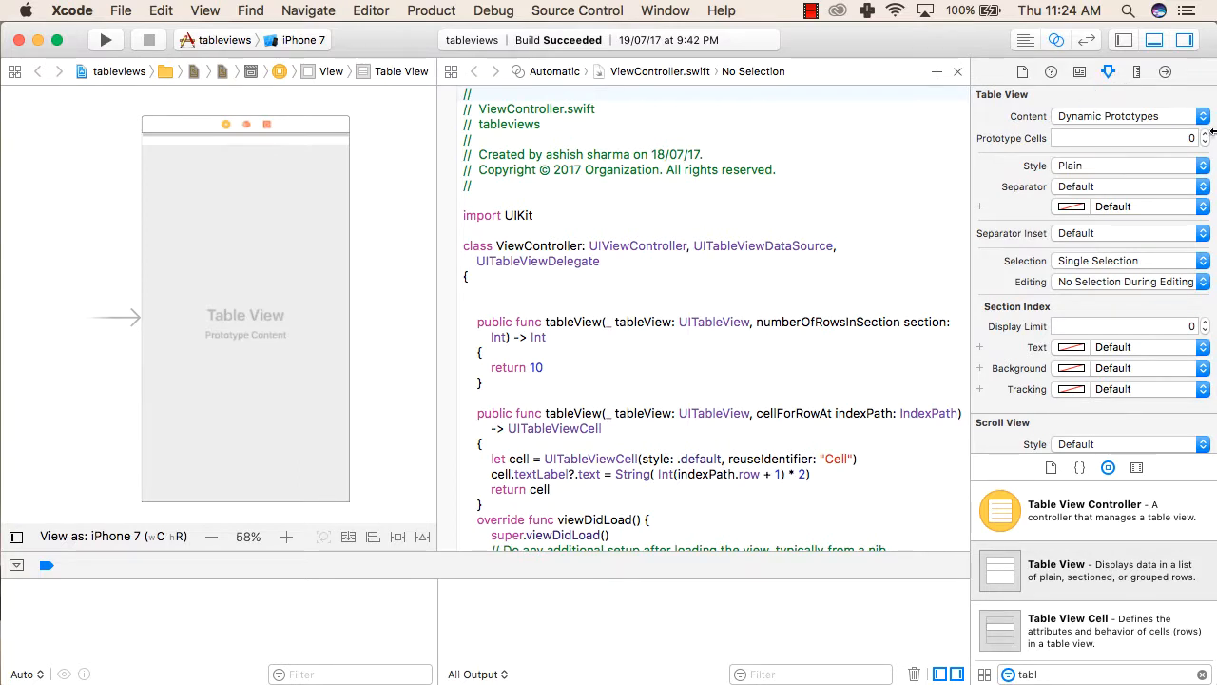
# - Set Prototype Cells to 1 and give the cell the reuse identifier 'Cell'
pyautogui.click(1205, 133)
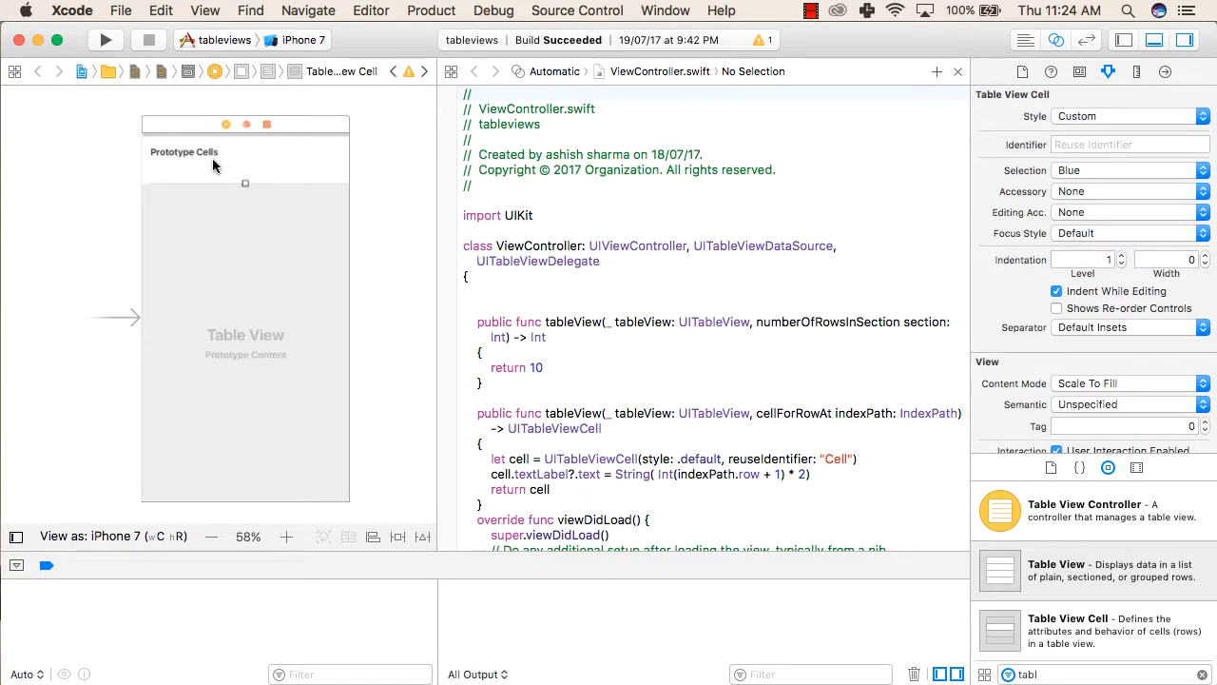
pyautogui.moveTo(1130, 80)
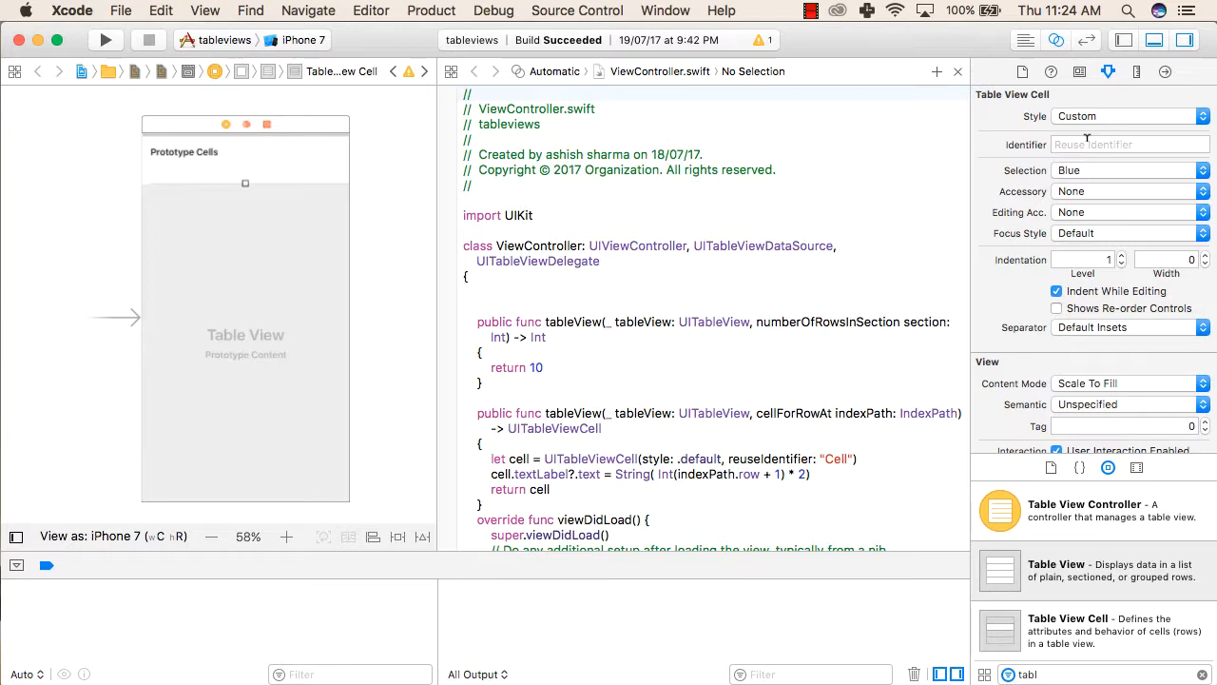
pyautogui.click(1130, 145)
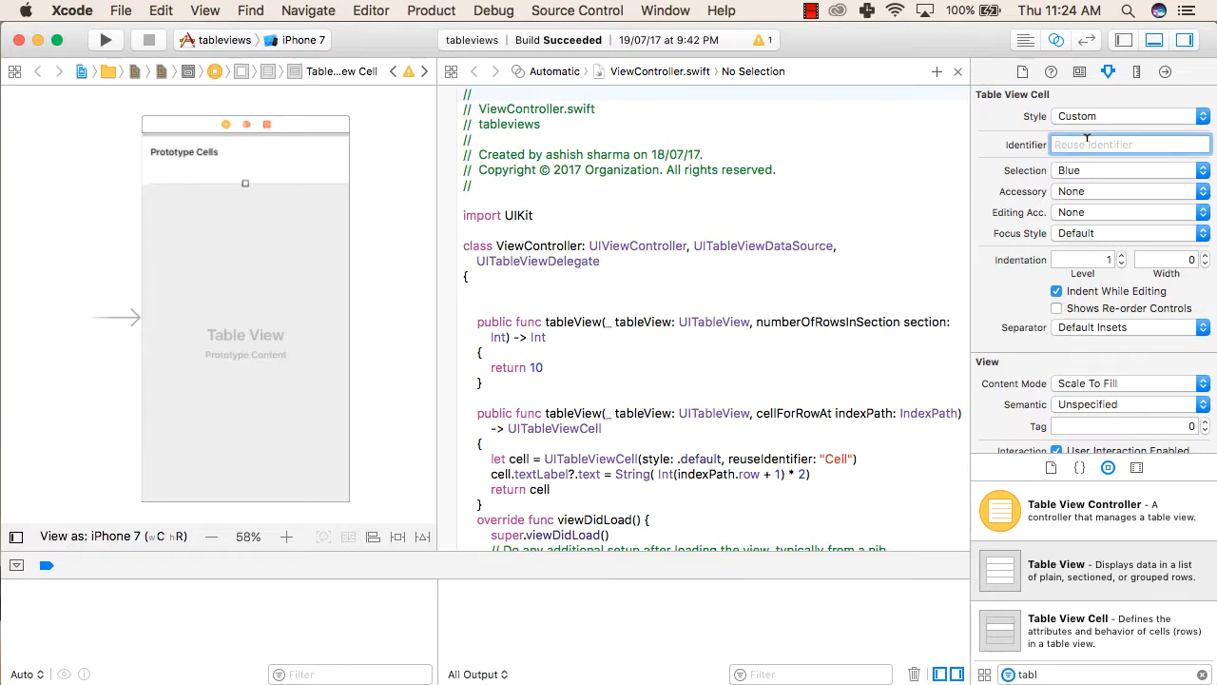
pyautogui.write('Cell')
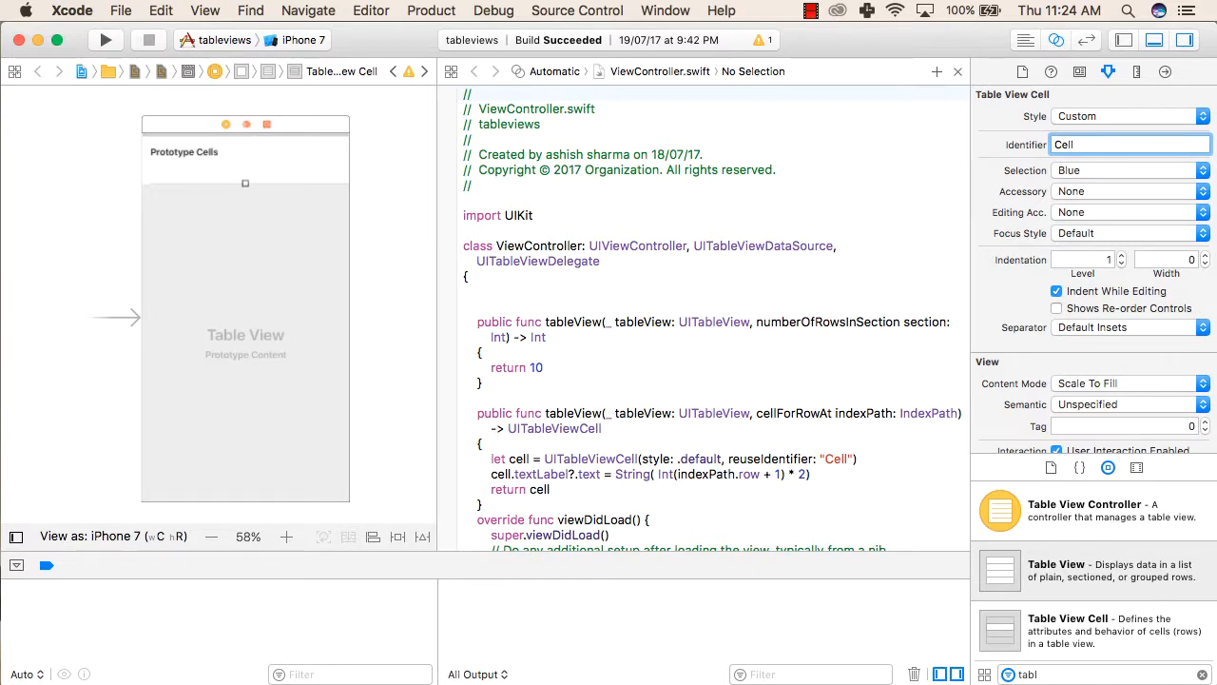
pyautogui.moveTo(290, 255)
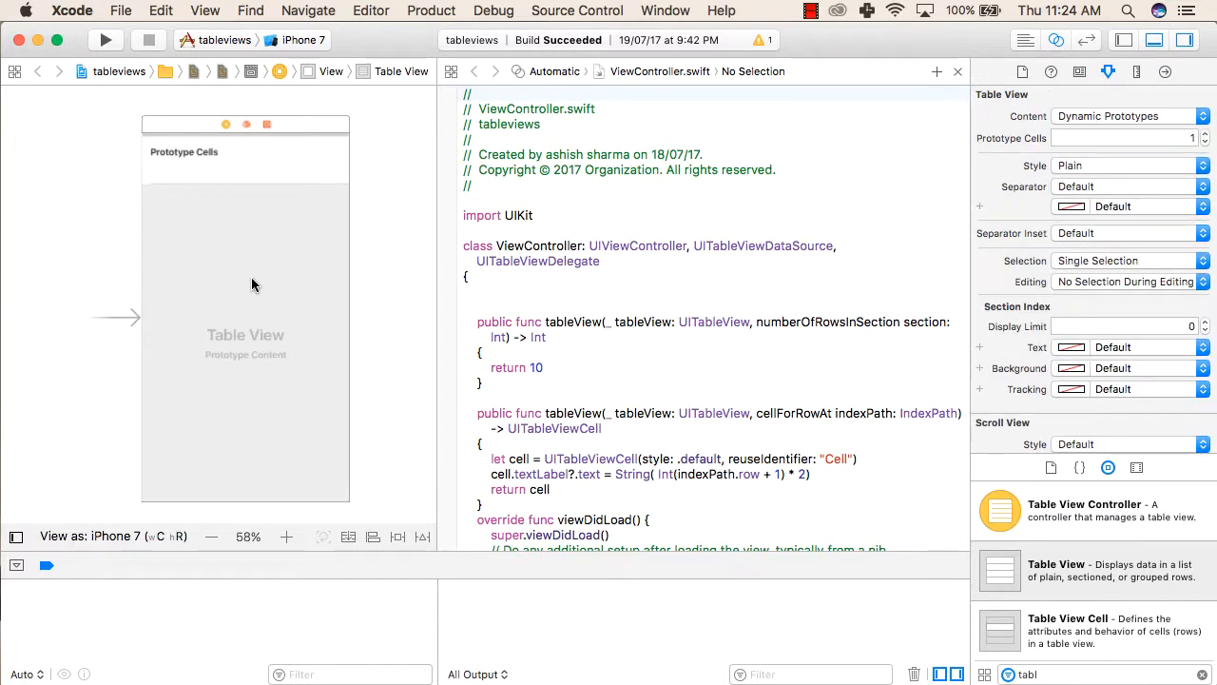
pyautogui.moveTo(238, 267)
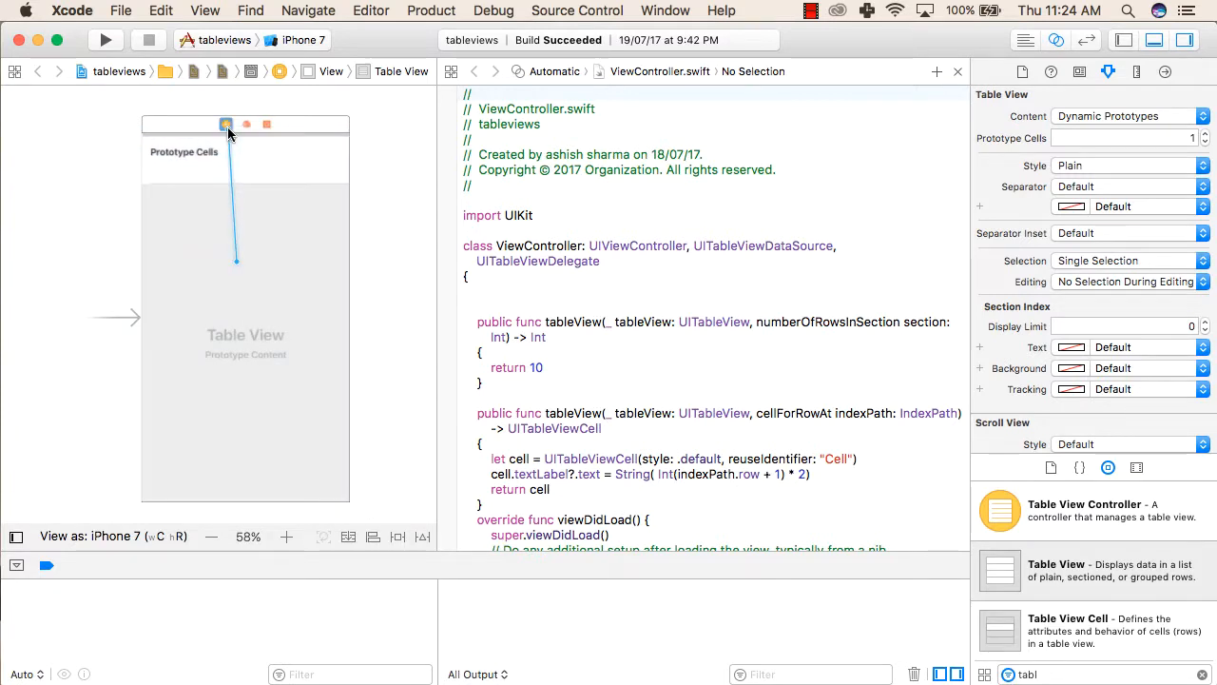
# - Connect the table view's dataSource/delegate outlet to the View Controller in the scene dock
pyautogui.click(227, 125)
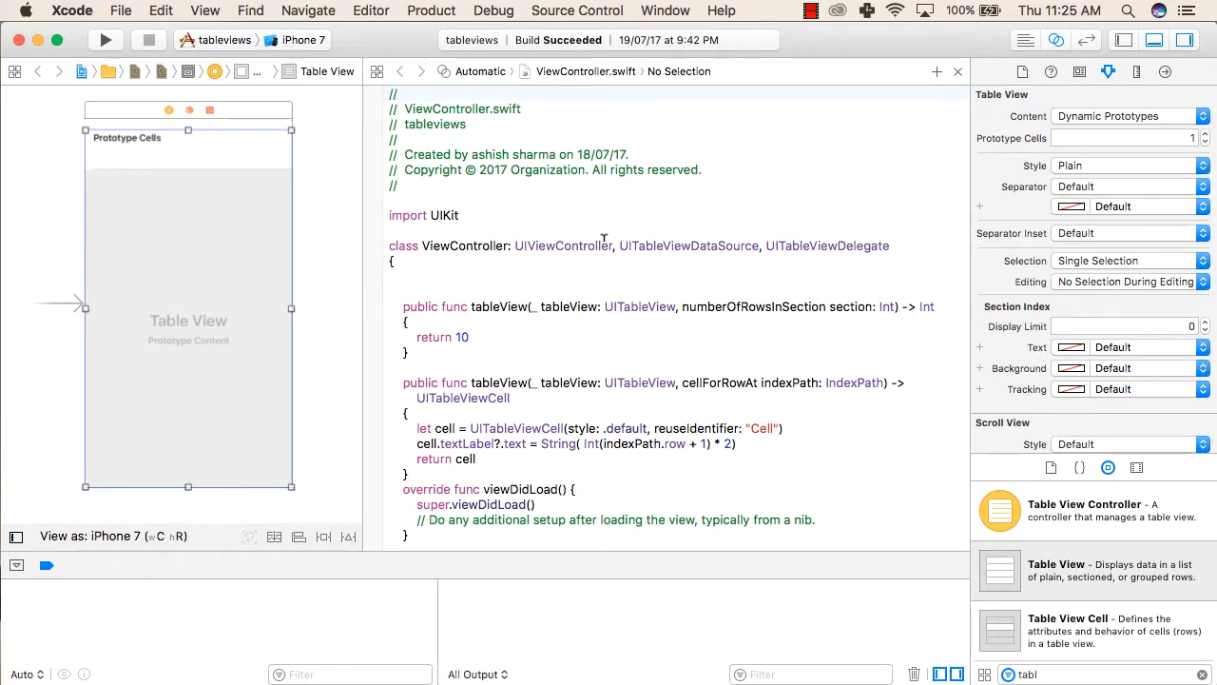
pyautogui.moveTo(609, 244)
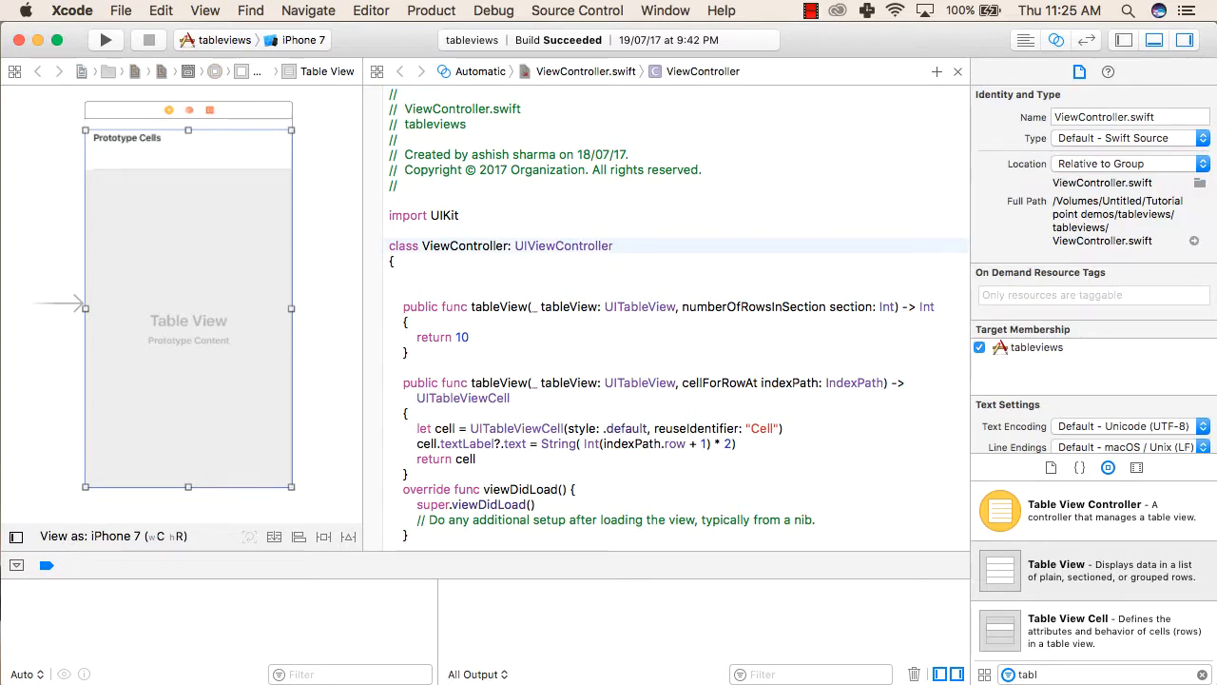
pyautogui.write(',')
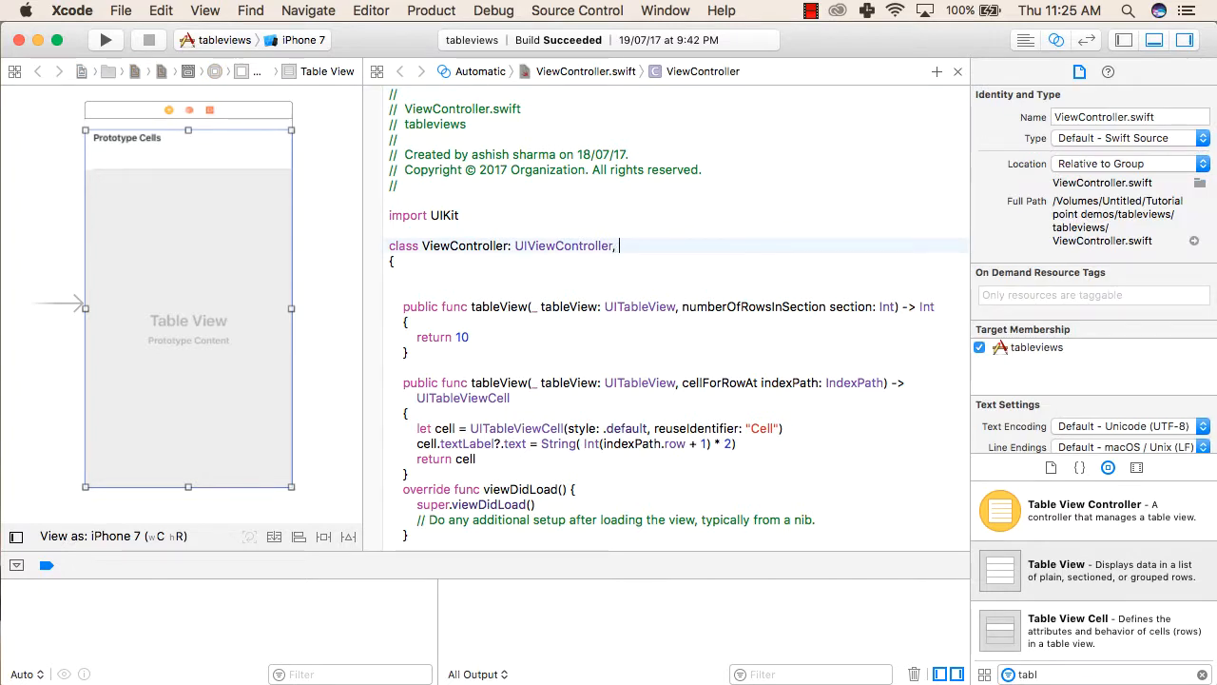
pyautogui.write('UITableViewDataSource, UITableViewDelegate')
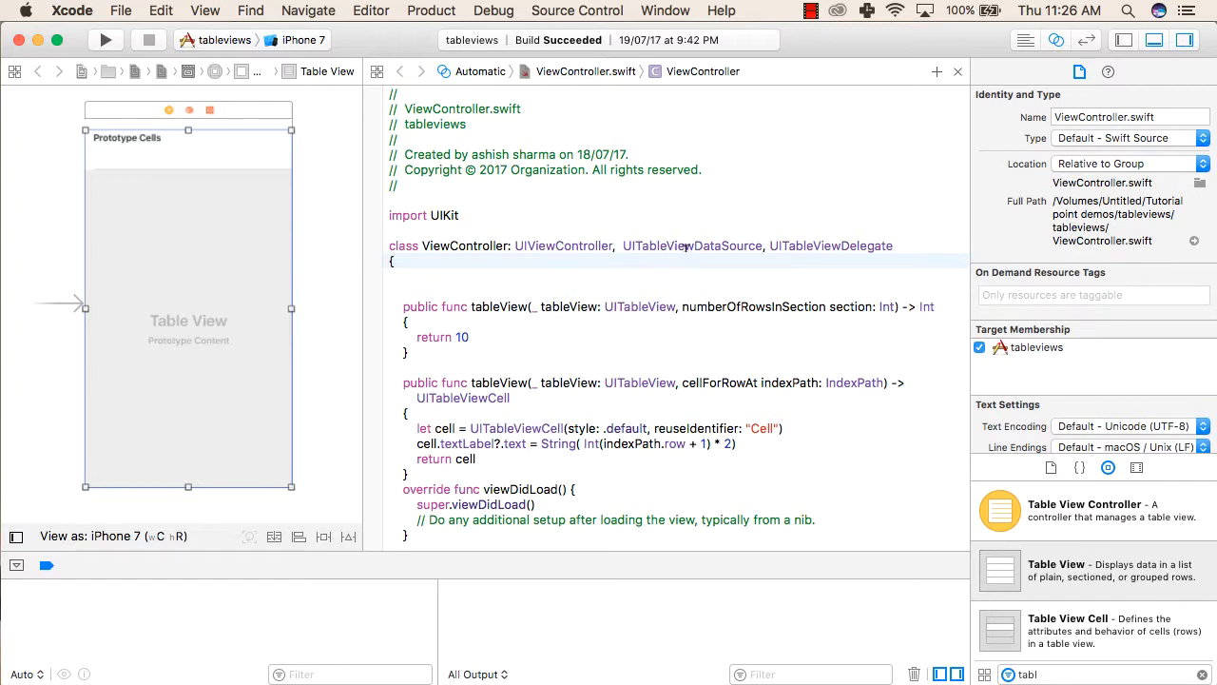
pyautogui.moveTo(693, 245)
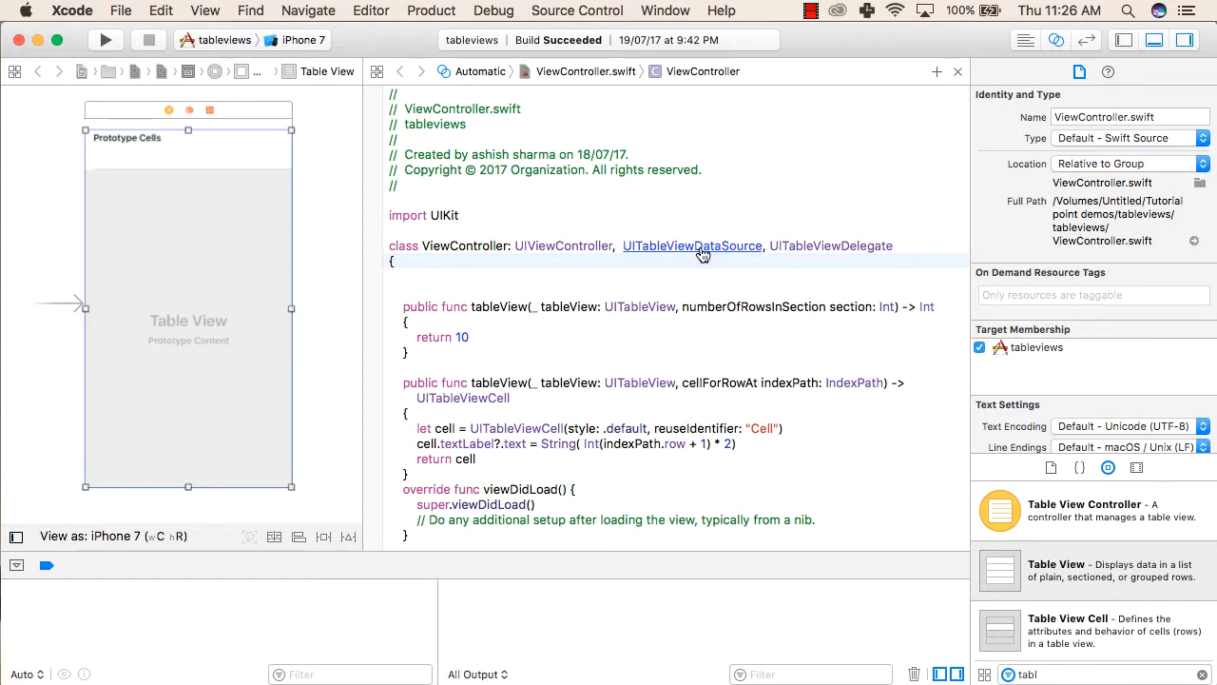
pyautogui.click(693, 246)
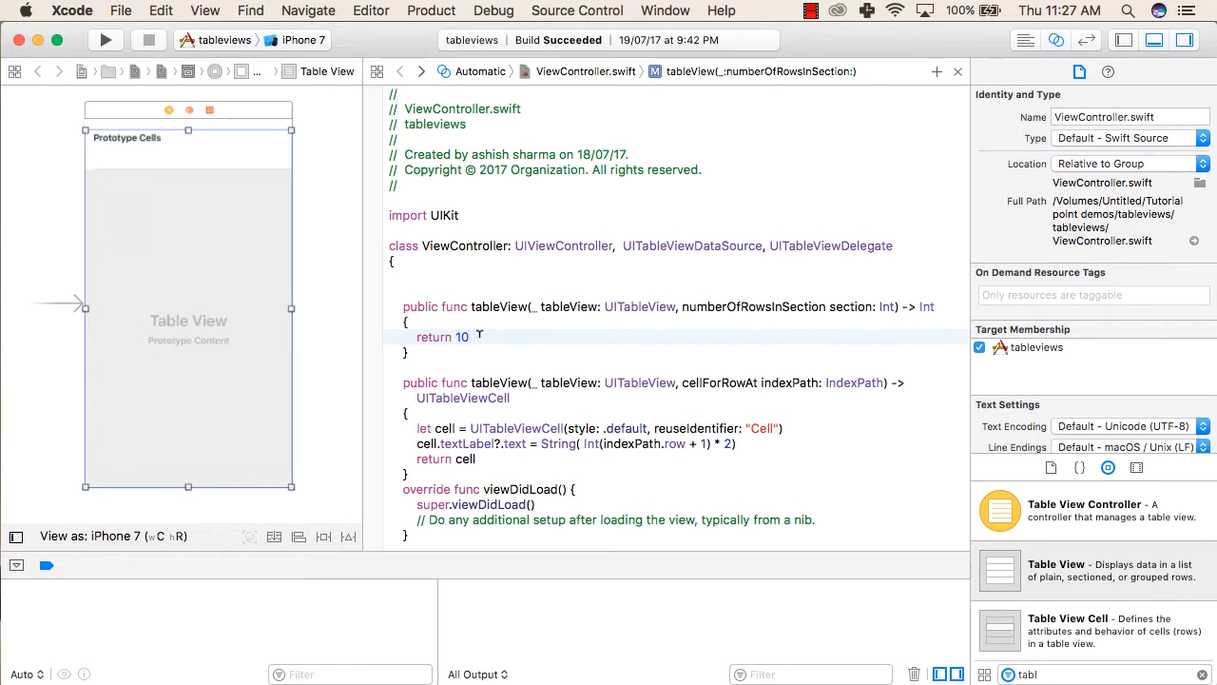
pyautogui.moveTo(502, 340)
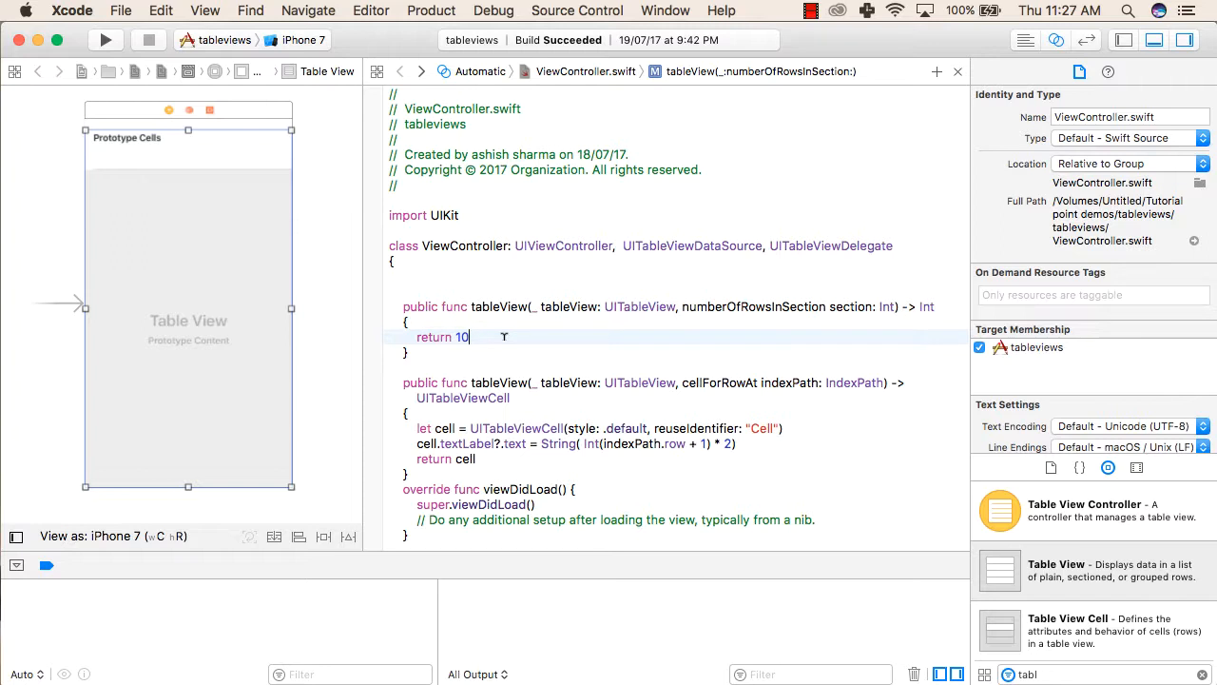
# - Insert an empty line in ViewController.swift after cellForRowAt's closing brace, before viewDidLoad
pyautogui.scroll(-3)
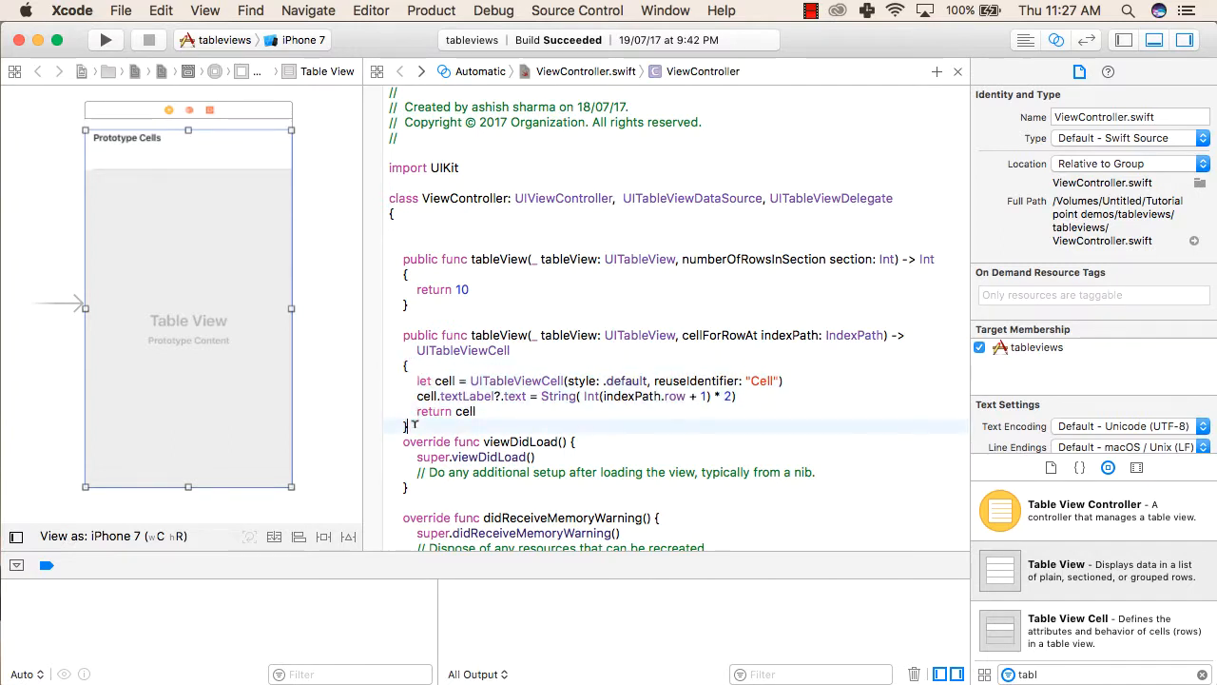
pyautogui.press('return')
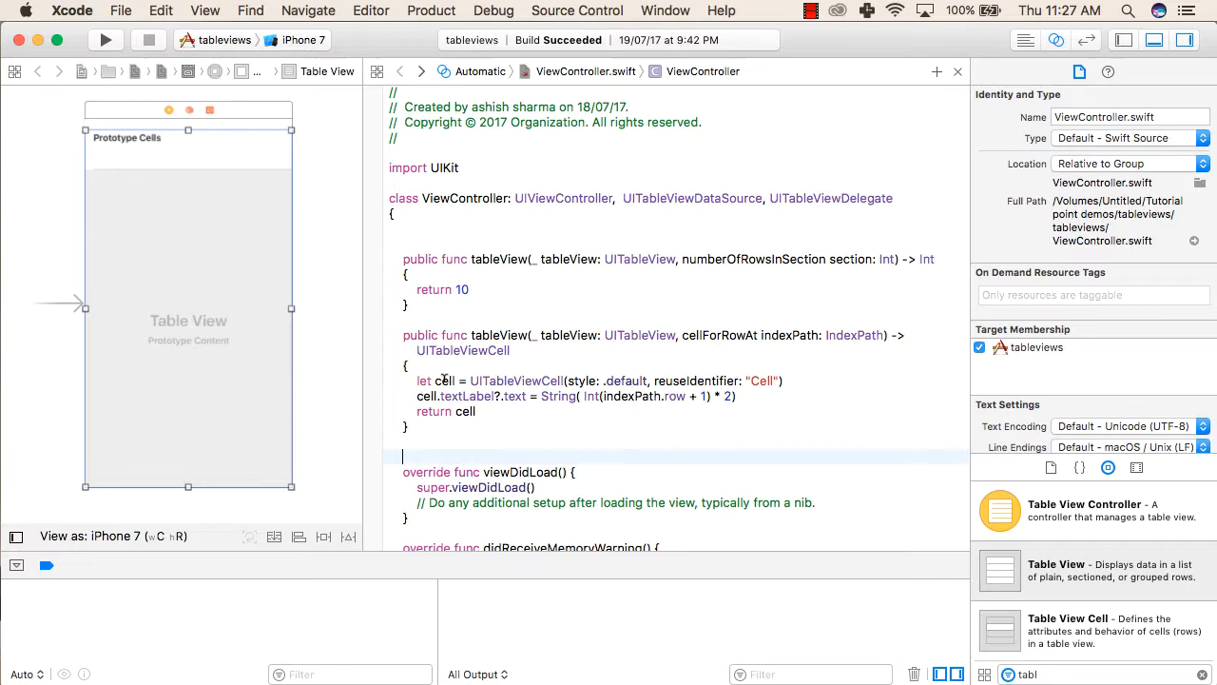
pyautogui.click(445, 381)
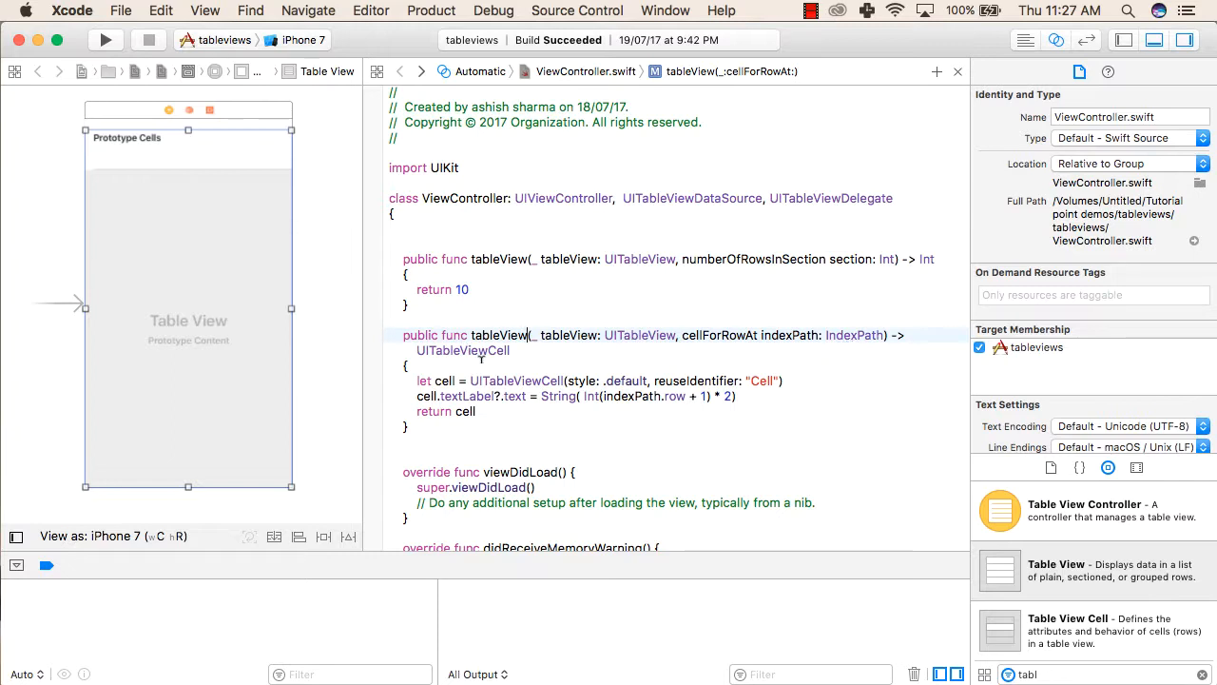
pyautogui.moveTo(480, 359)
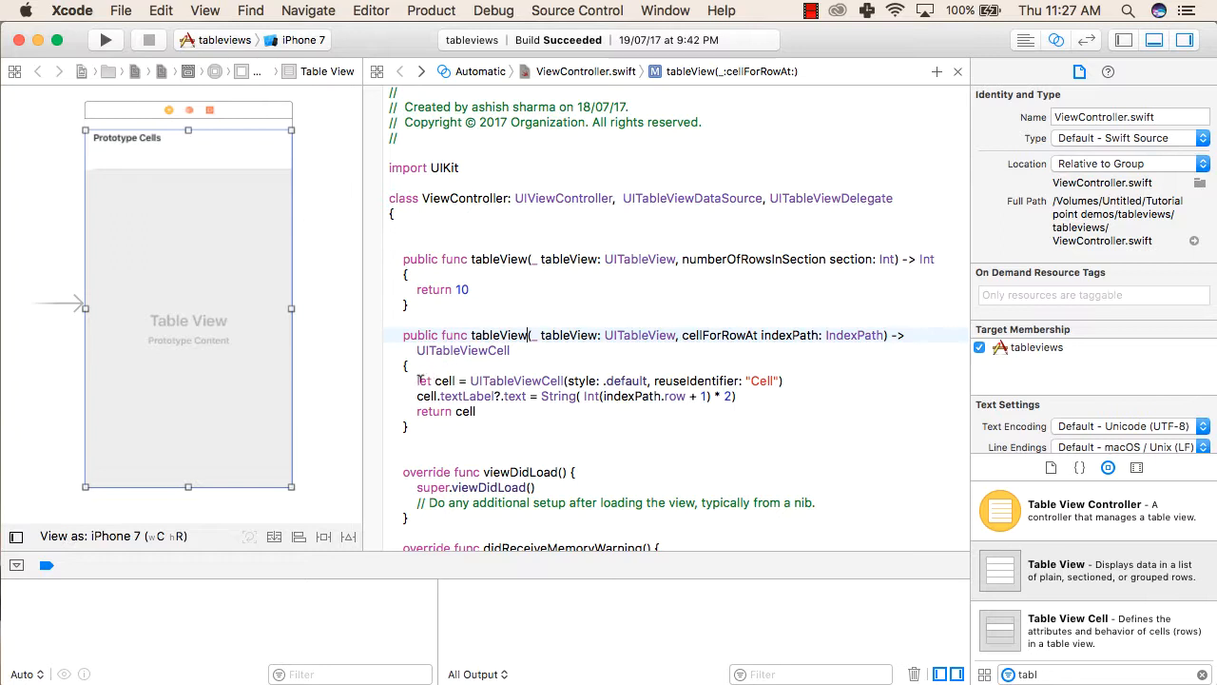
pyautogui.doubleClick(445, 380)
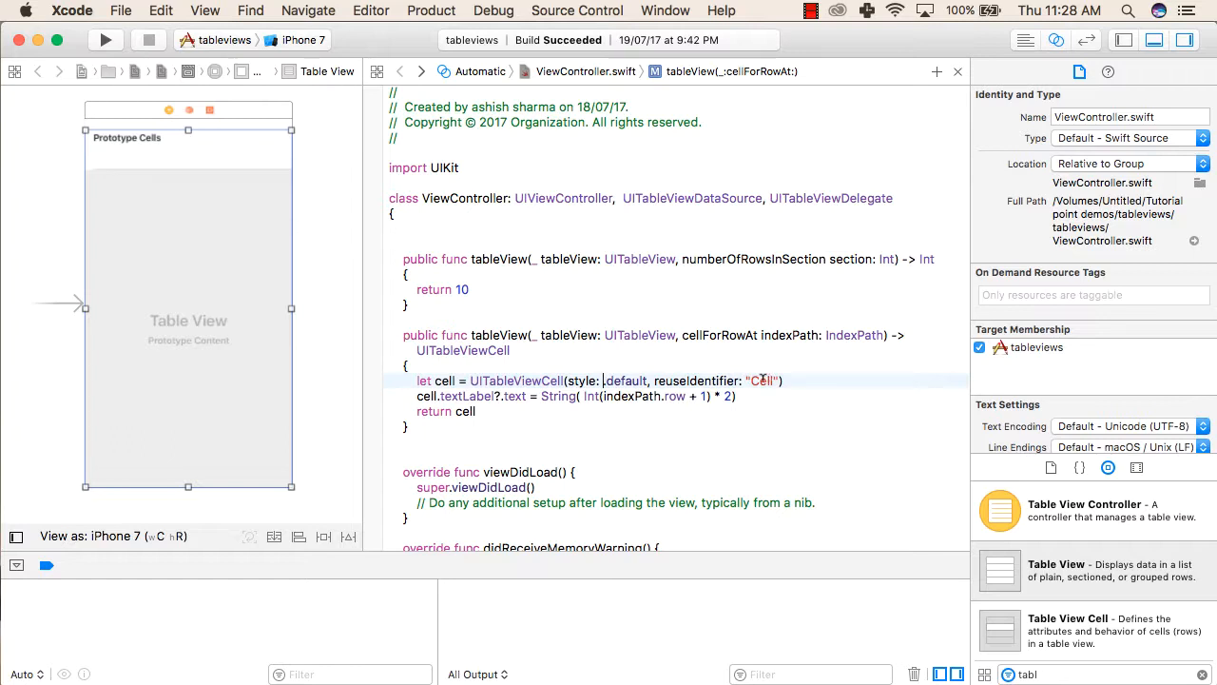
pyautogui.click(187, 169)
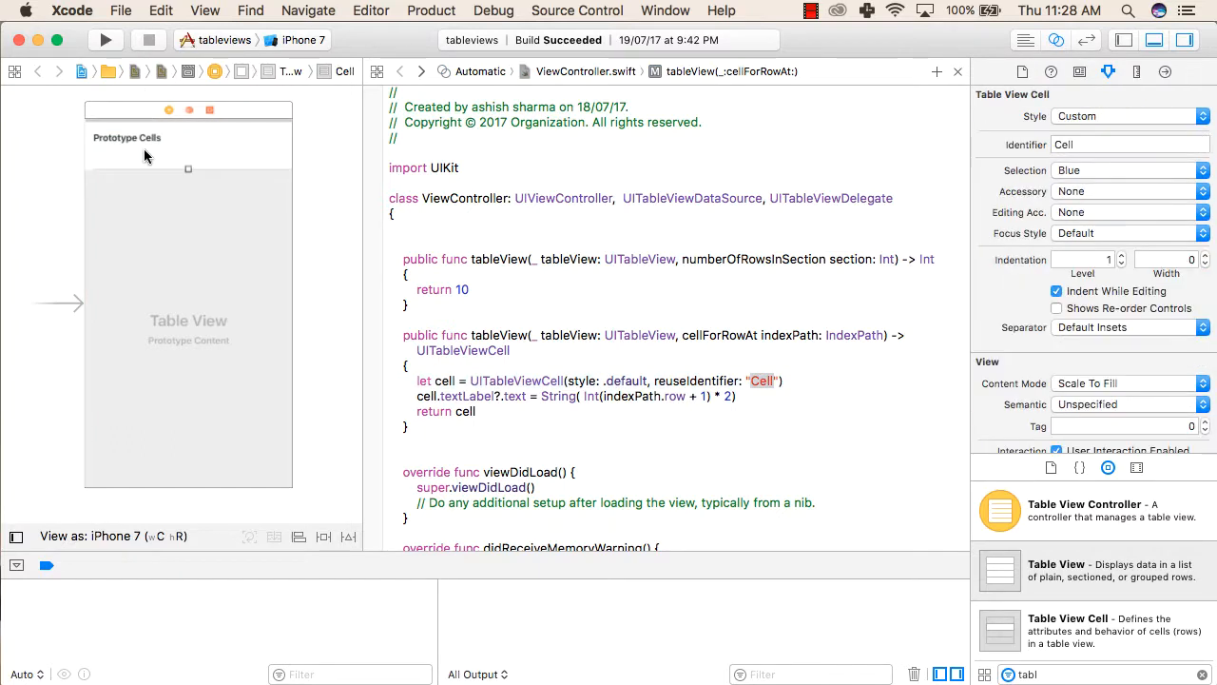
pyautogui.click(1130, 144)
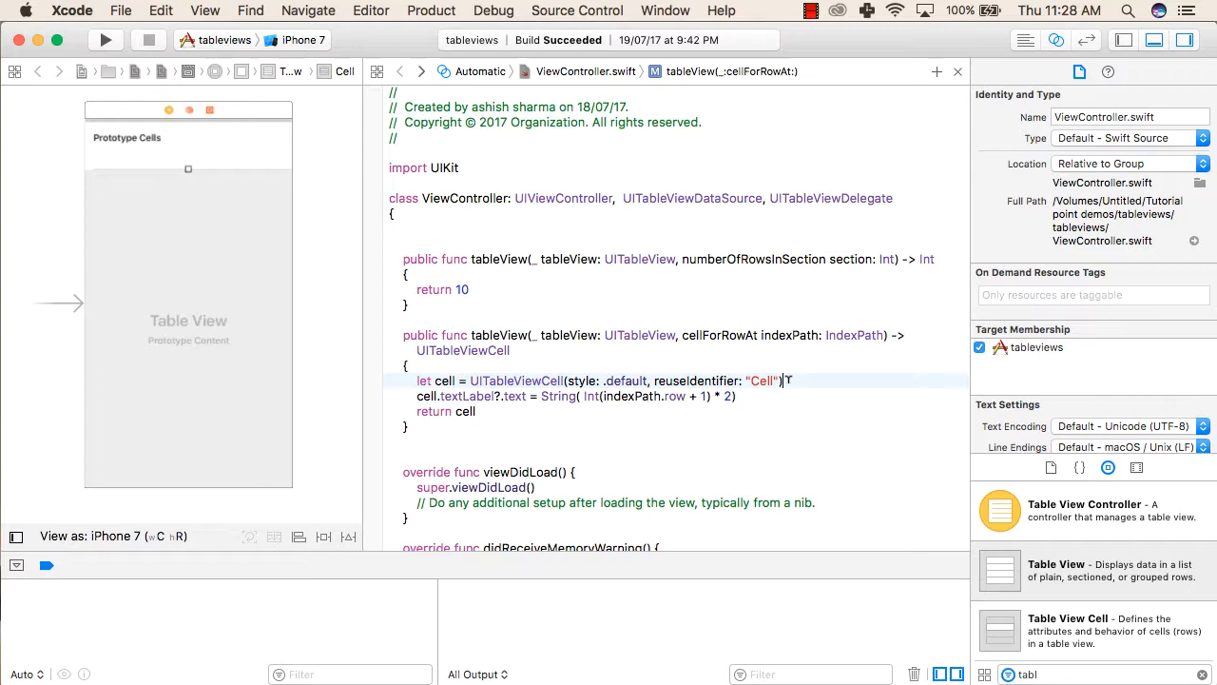
pyautogui.moveTo(590, 328)
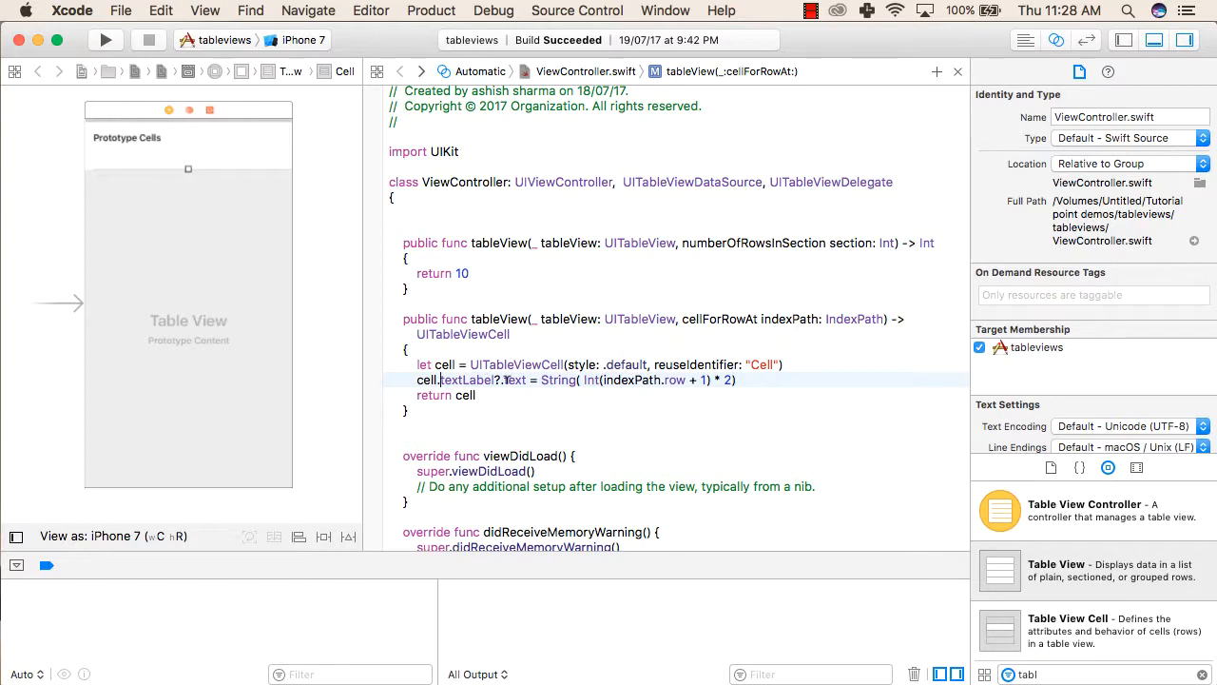
pyautogui.doubleClick(472, 380)
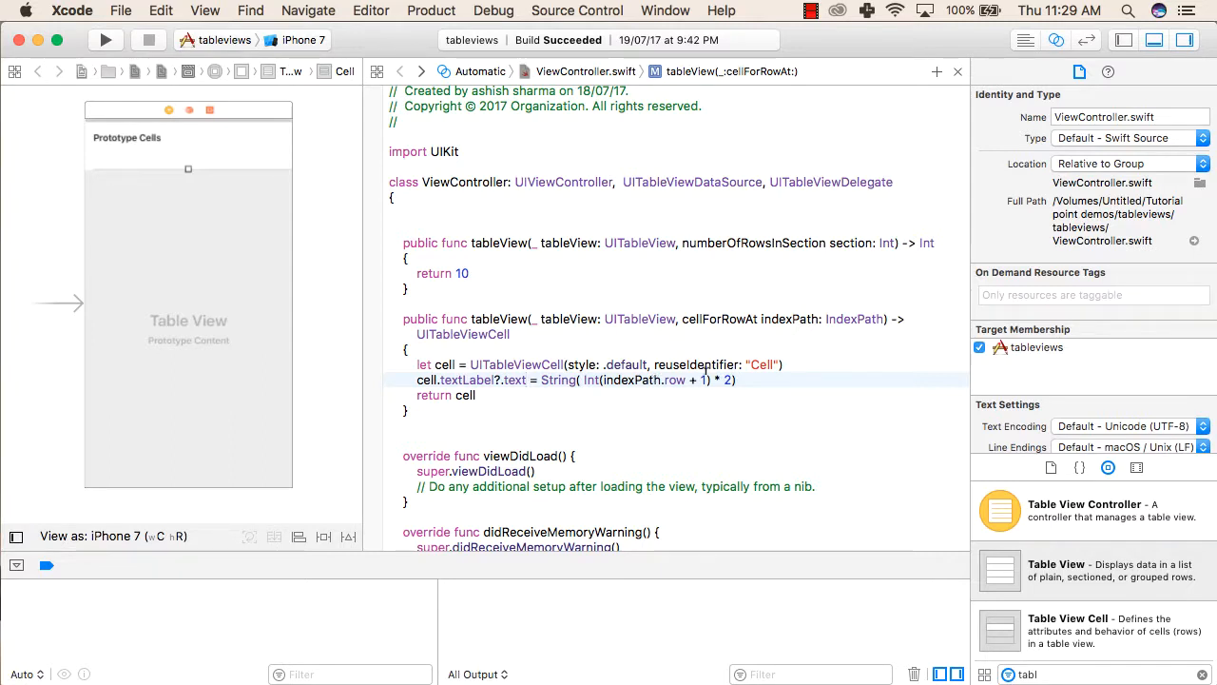
pyautogui.click(529, 380)
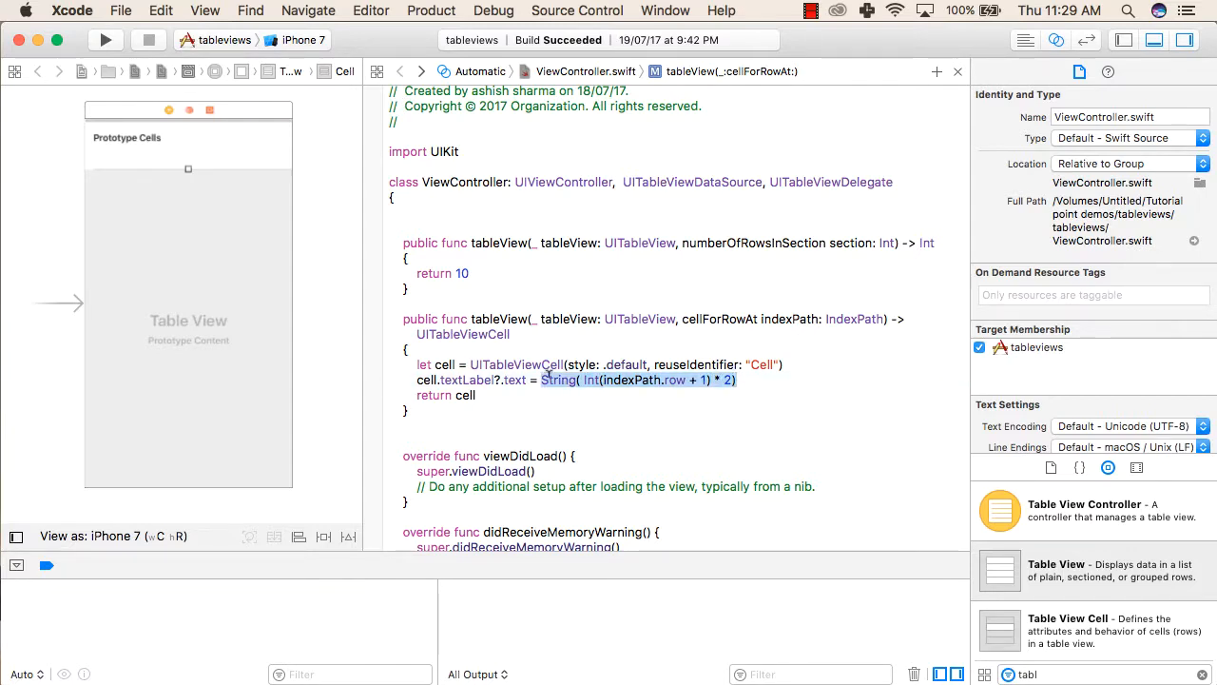
pyautogui.click(521, 381)
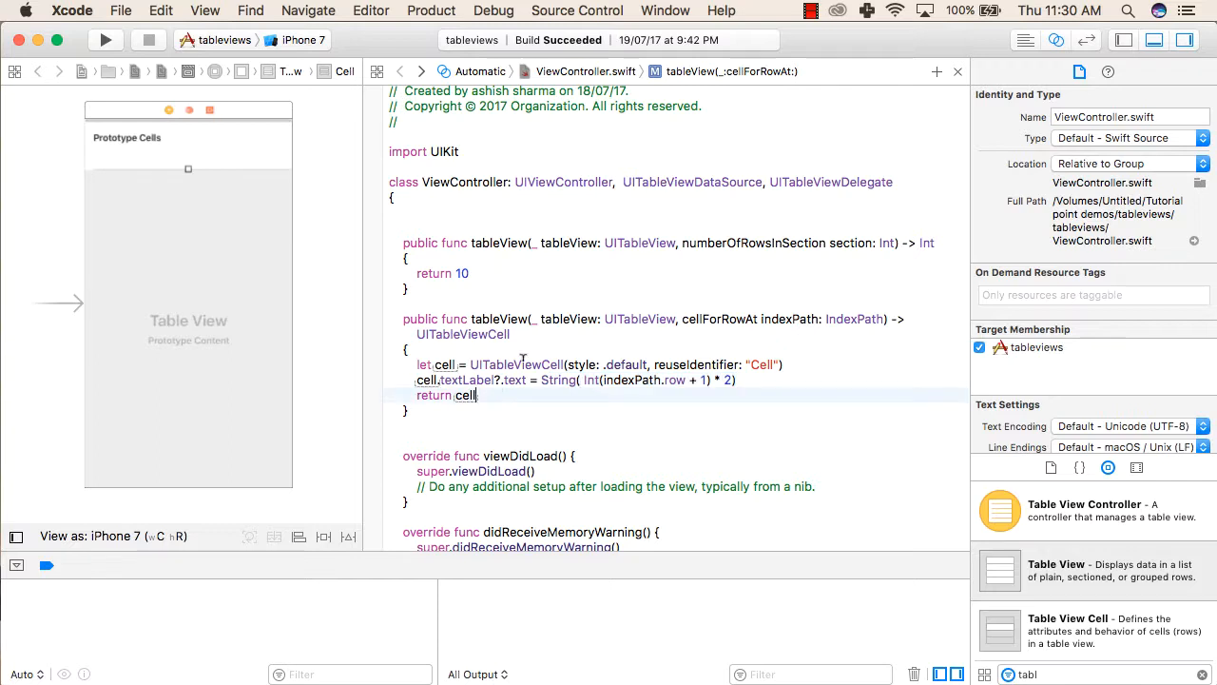
pyautogui.doubleClick(462, 335)
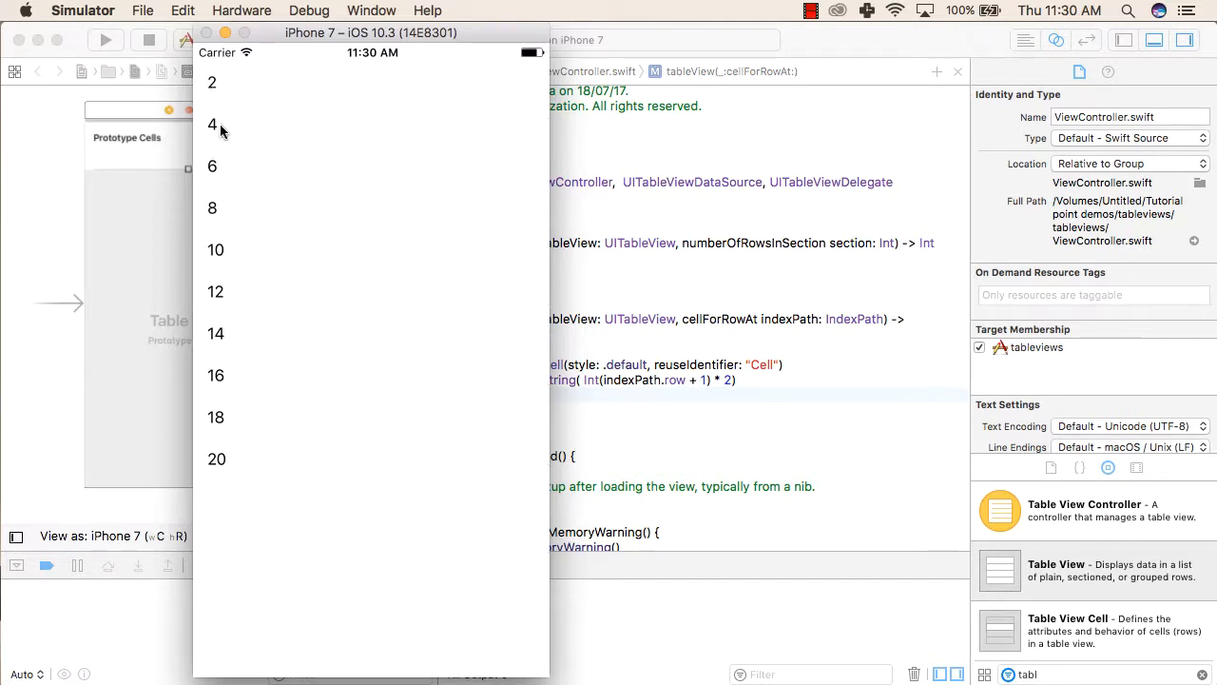
pyautogui.moveTo(236, 346)
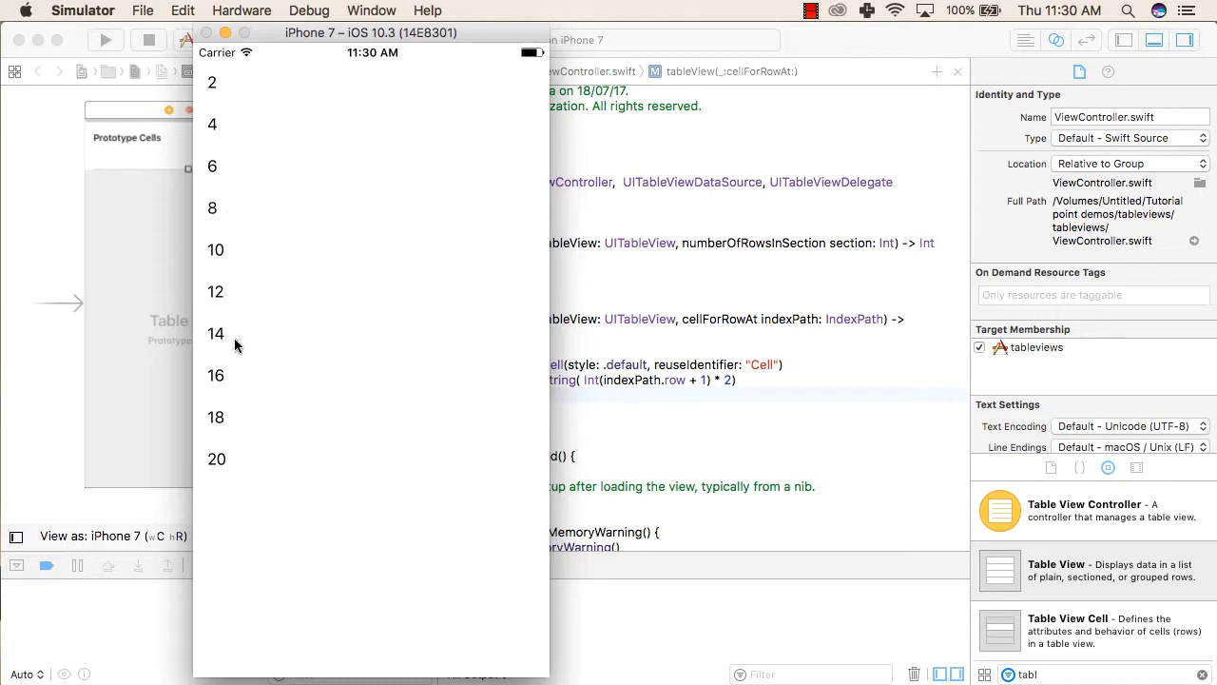
pyautogui.moveTo(301, 251)
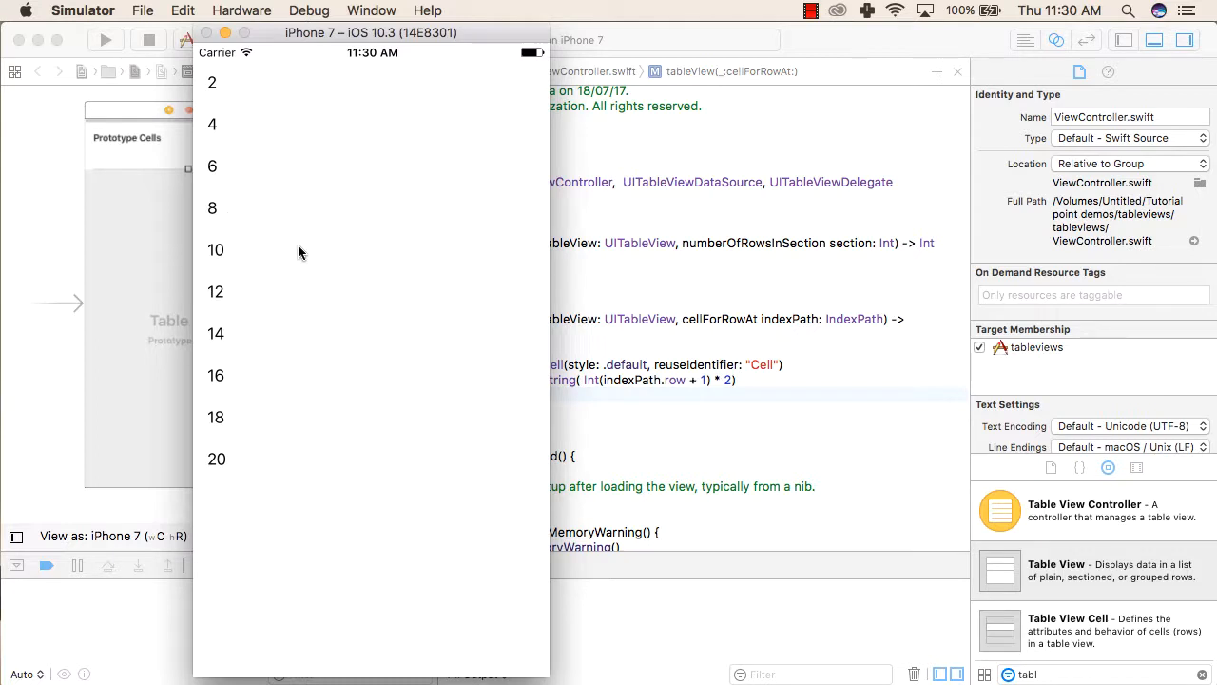
pyautogui.moveTo(304, 232)
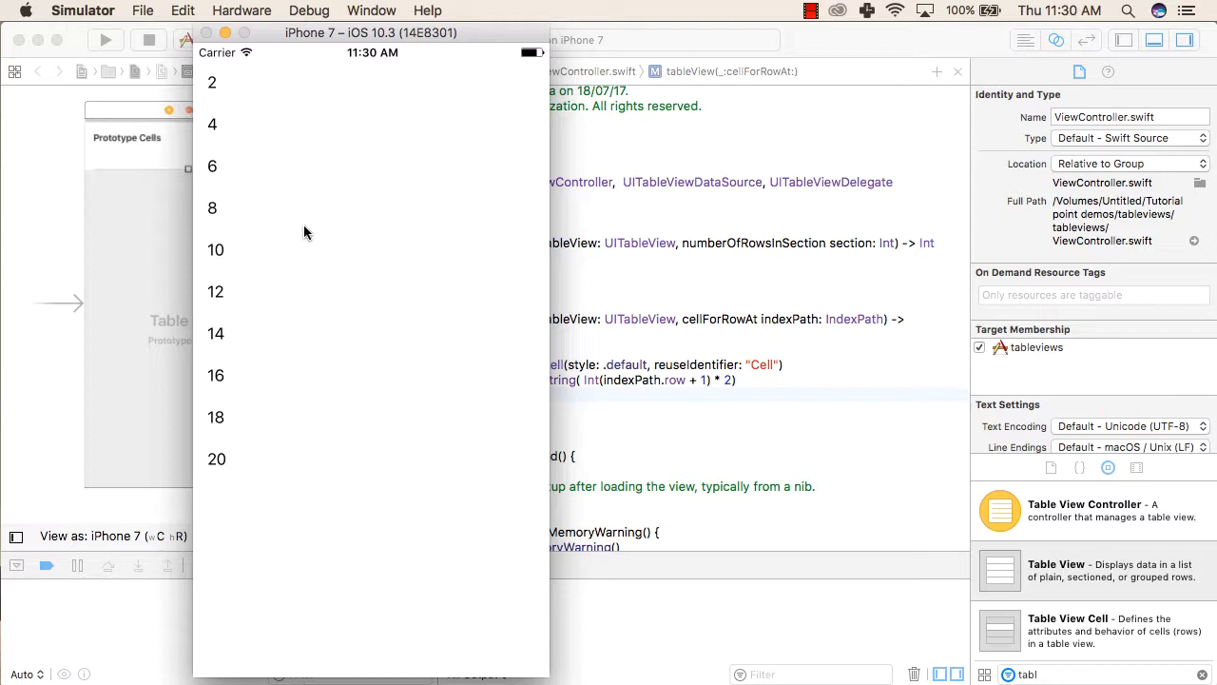